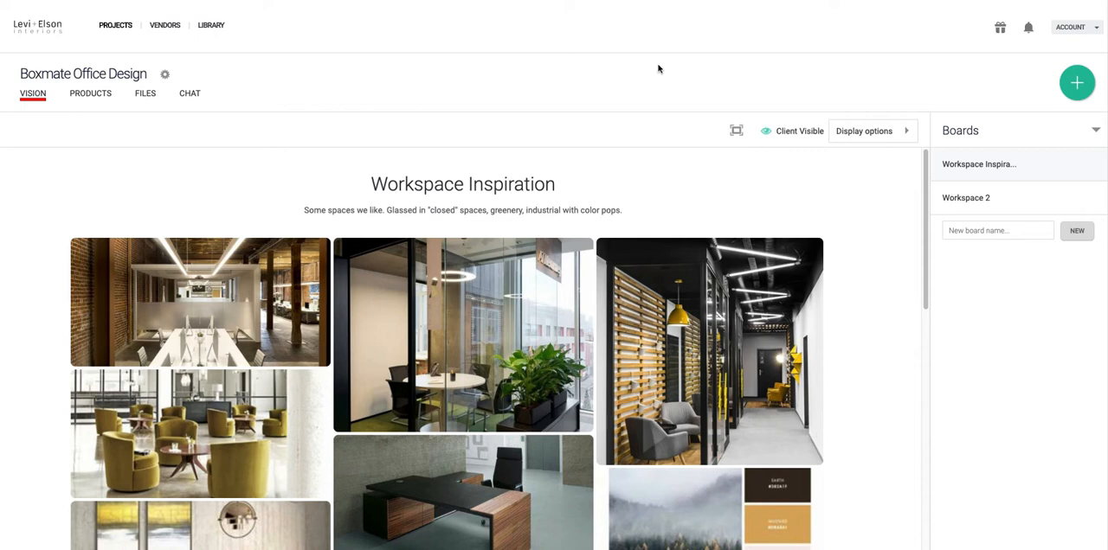
mouse_move(220, 426)
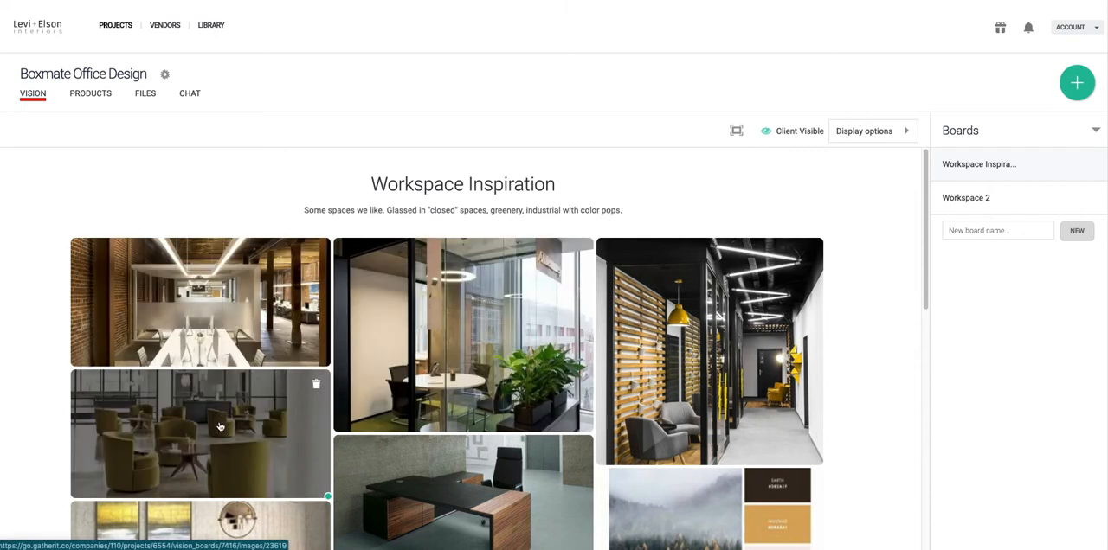
mouse_move(201, 431)
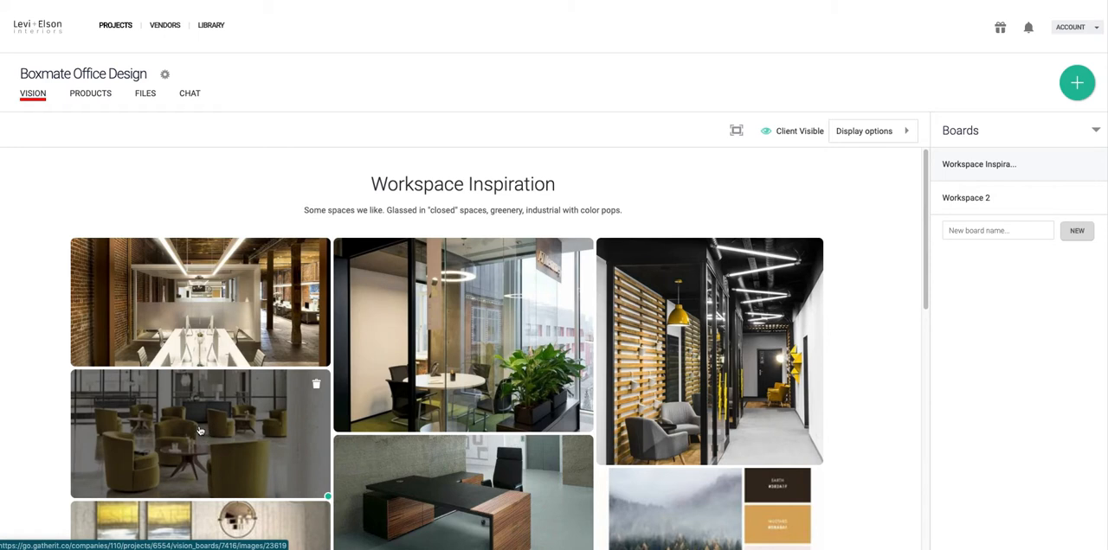
View the yellow-armchair lounge image full size and copy its image address.
left_click(201, 433)
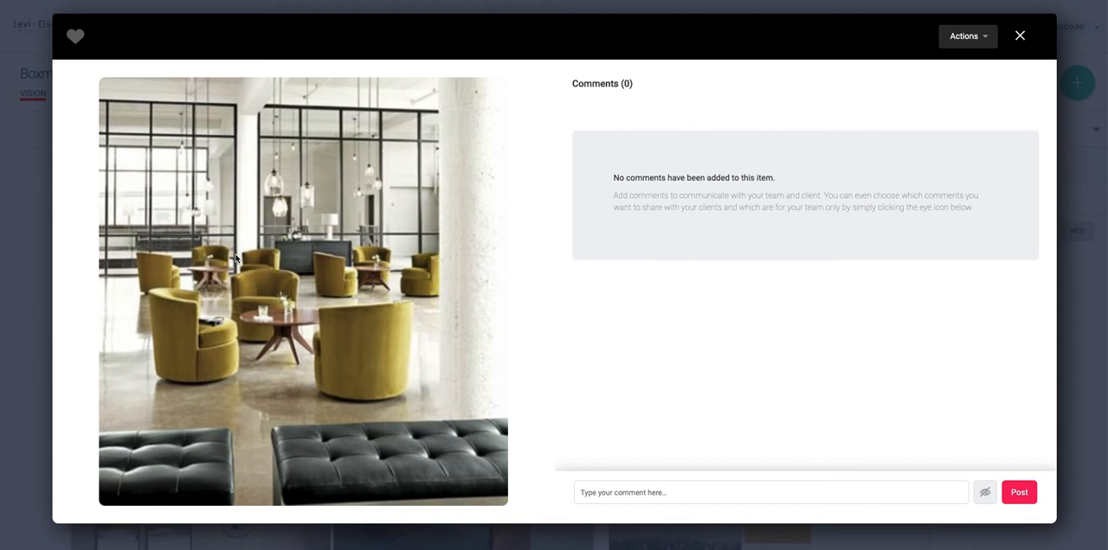
right_click(235, 260)
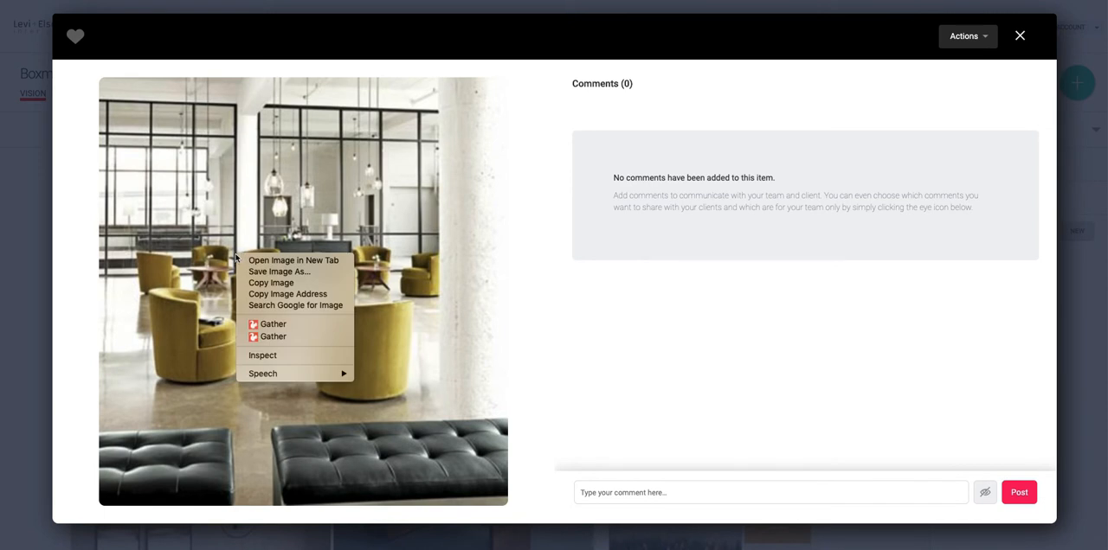
mouse_move(287, 294)
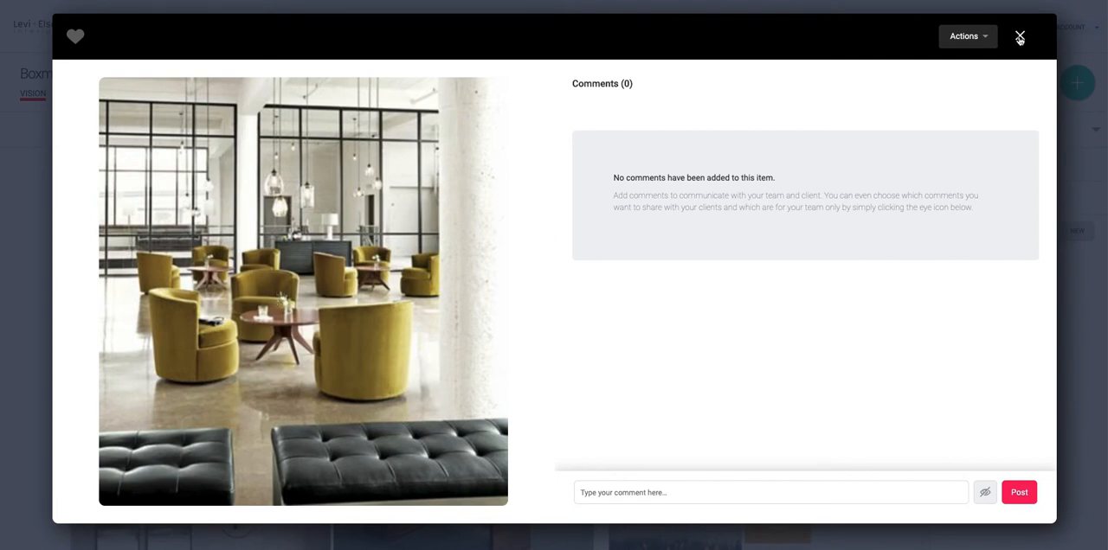
Leave the image view and switch to the Workspace 2 board.
left_click(1020, 36)
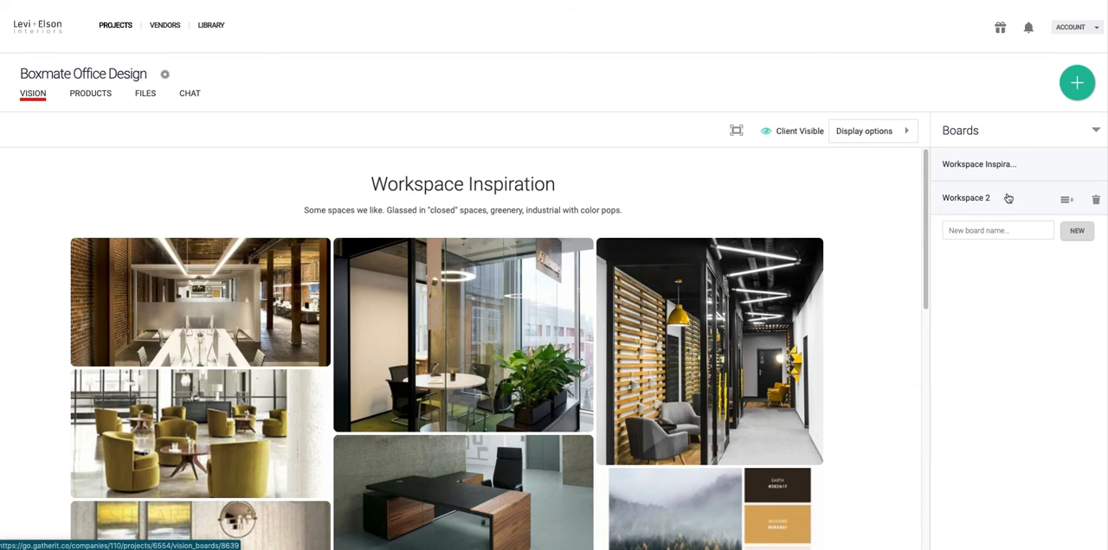
left_click(966, 197)
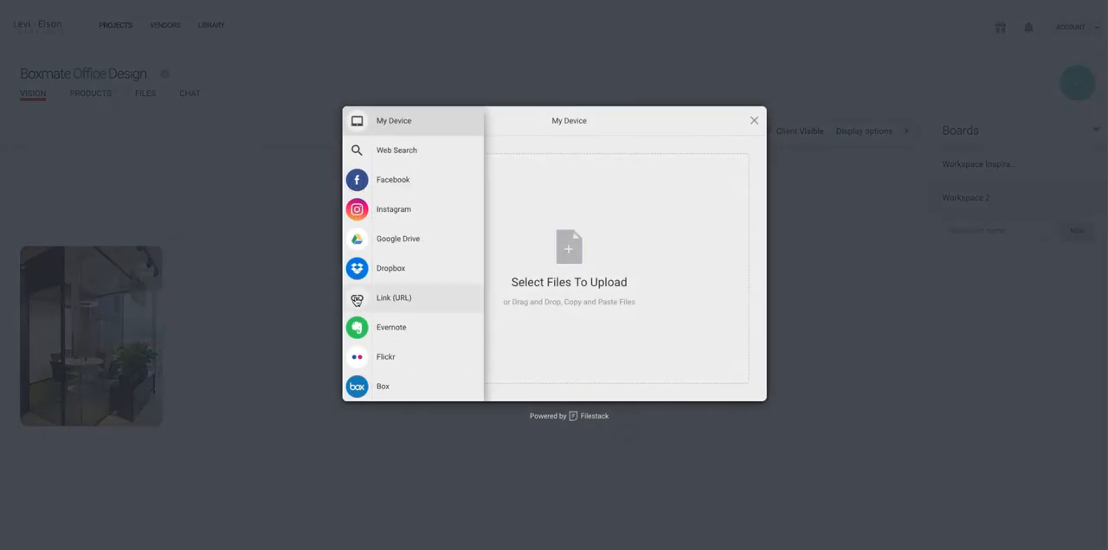
Upload the lounge image to Workspace 2 via its pasted Link (URL) address.
left_click(395, 298)
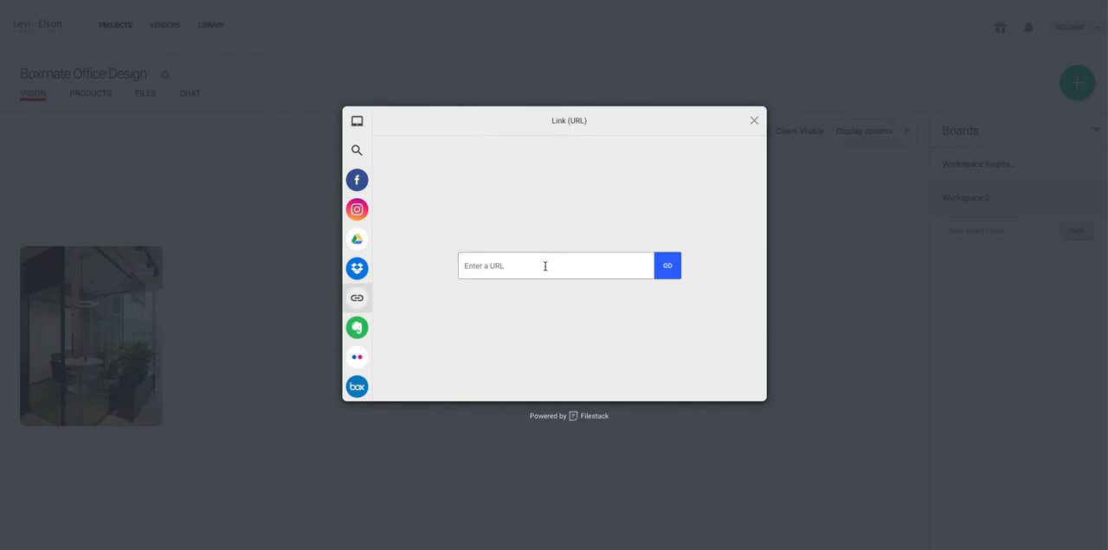
type("023/619/medium/20190610-12062-lpqijn?1560191357")
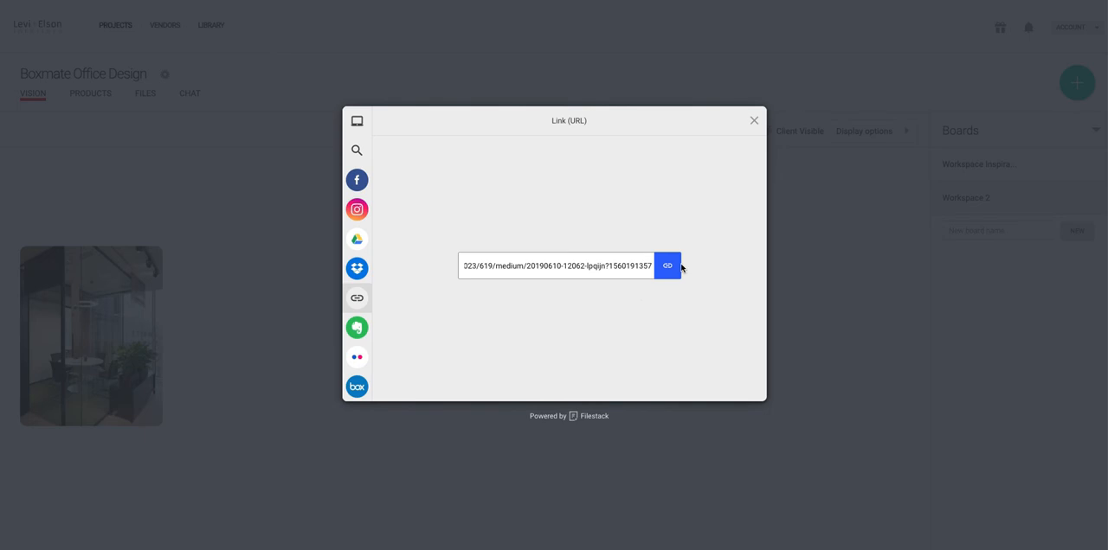
left_click(667, 266)
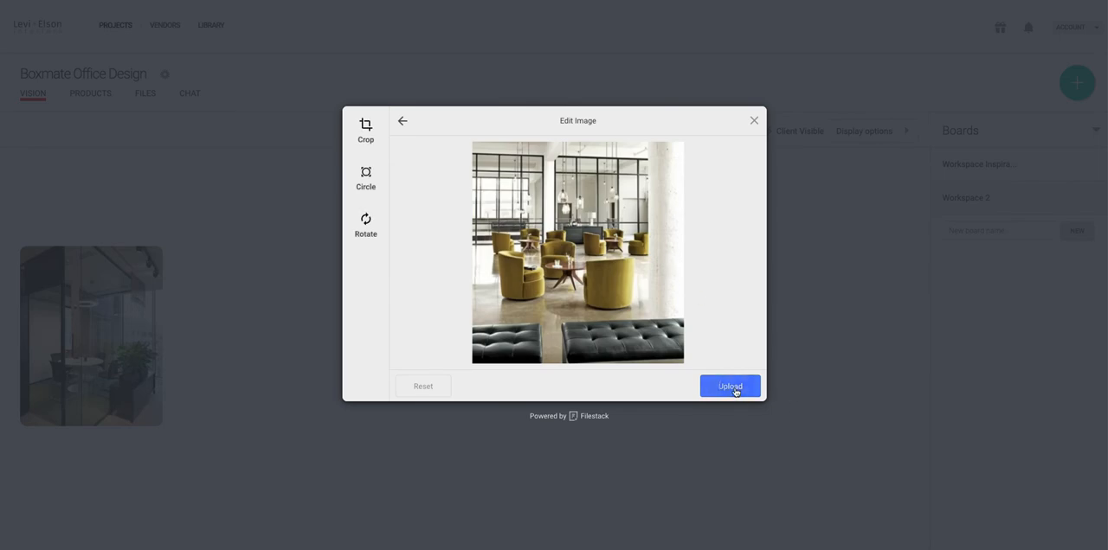
left_click(729, 387)
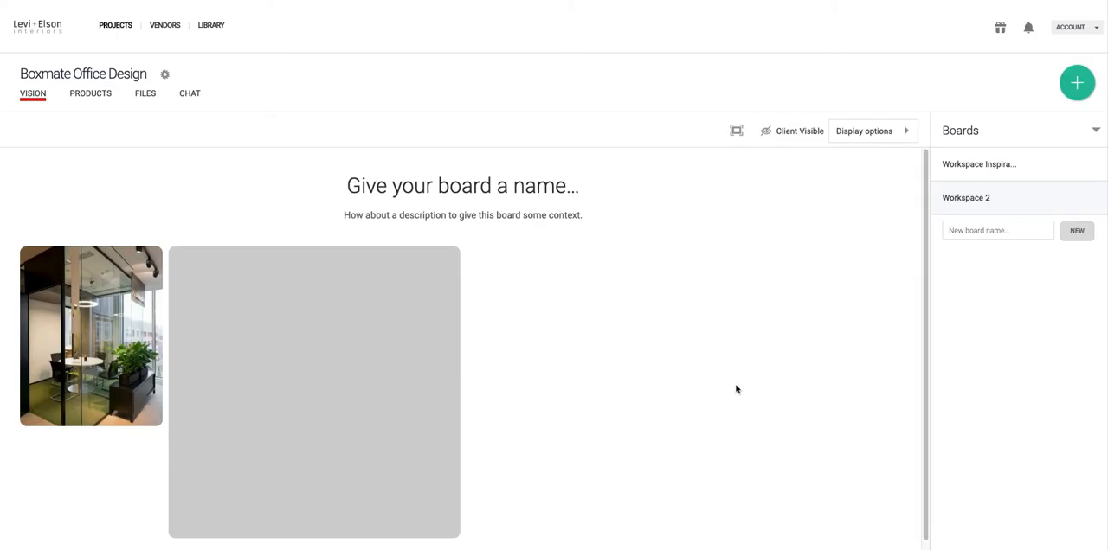